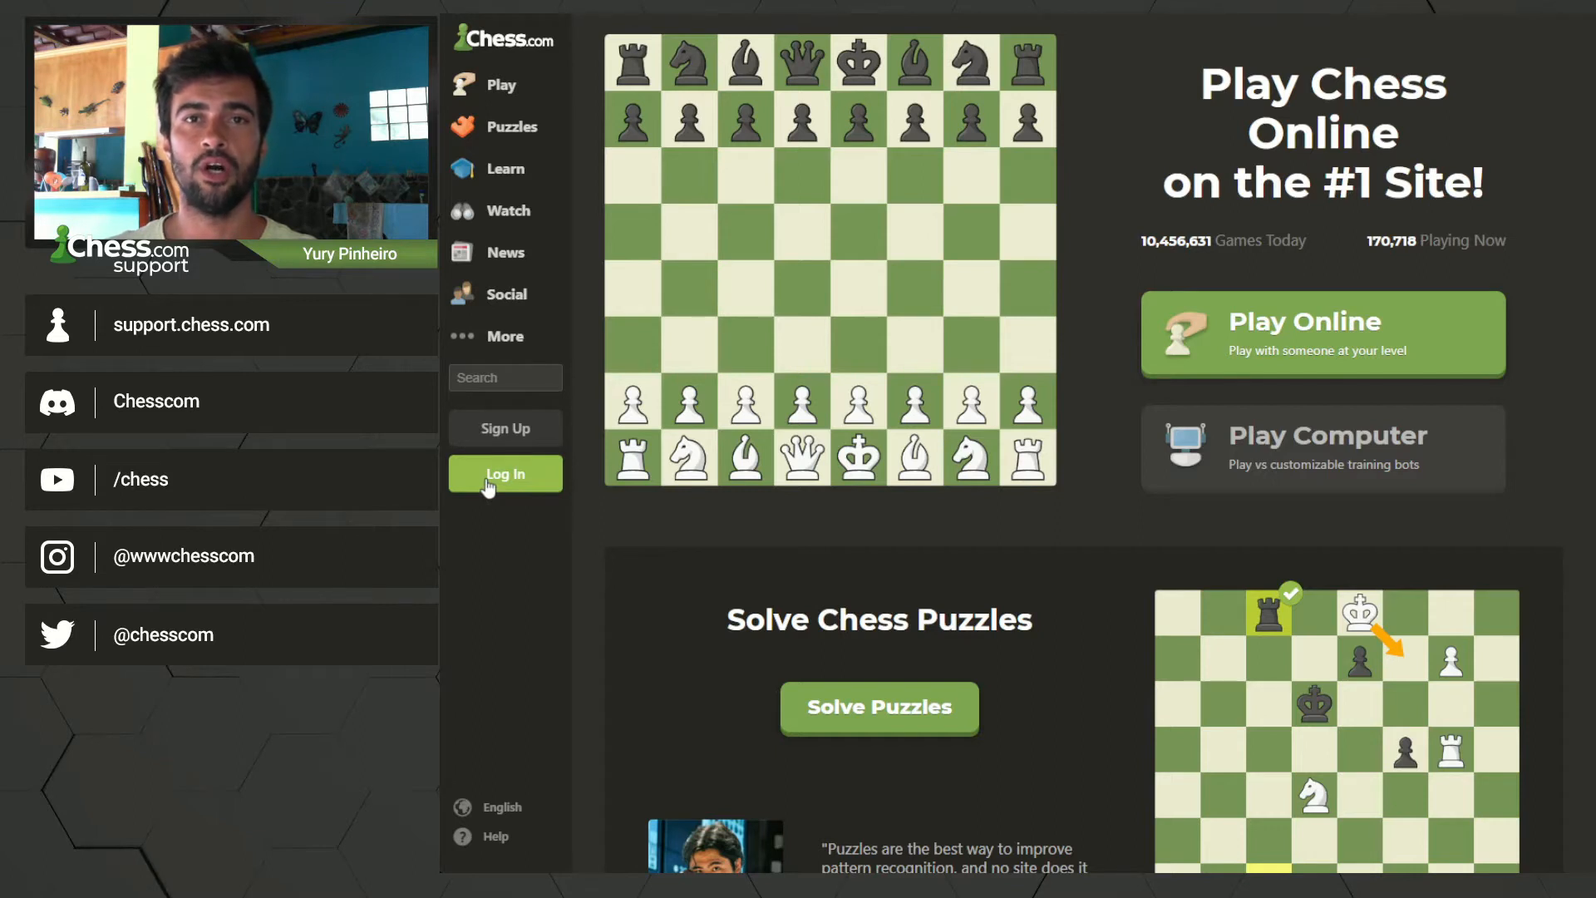
# - Open the Log In page from the left sidebar of the home page
pyautogui.click(505, 473)
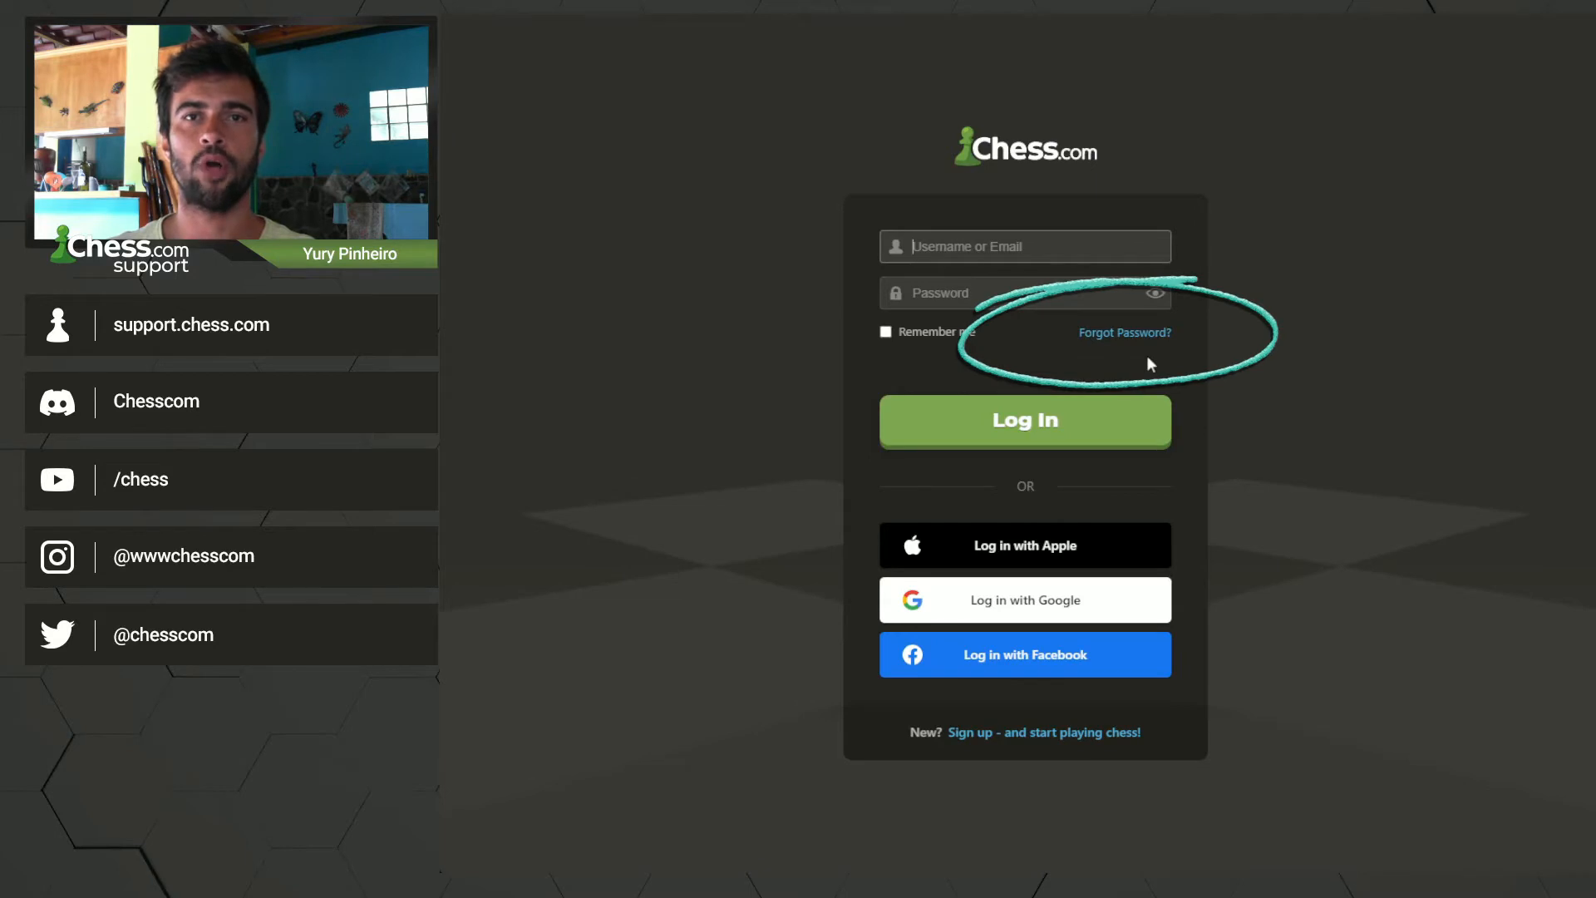
pyautogui.moveTo(1160, 344)
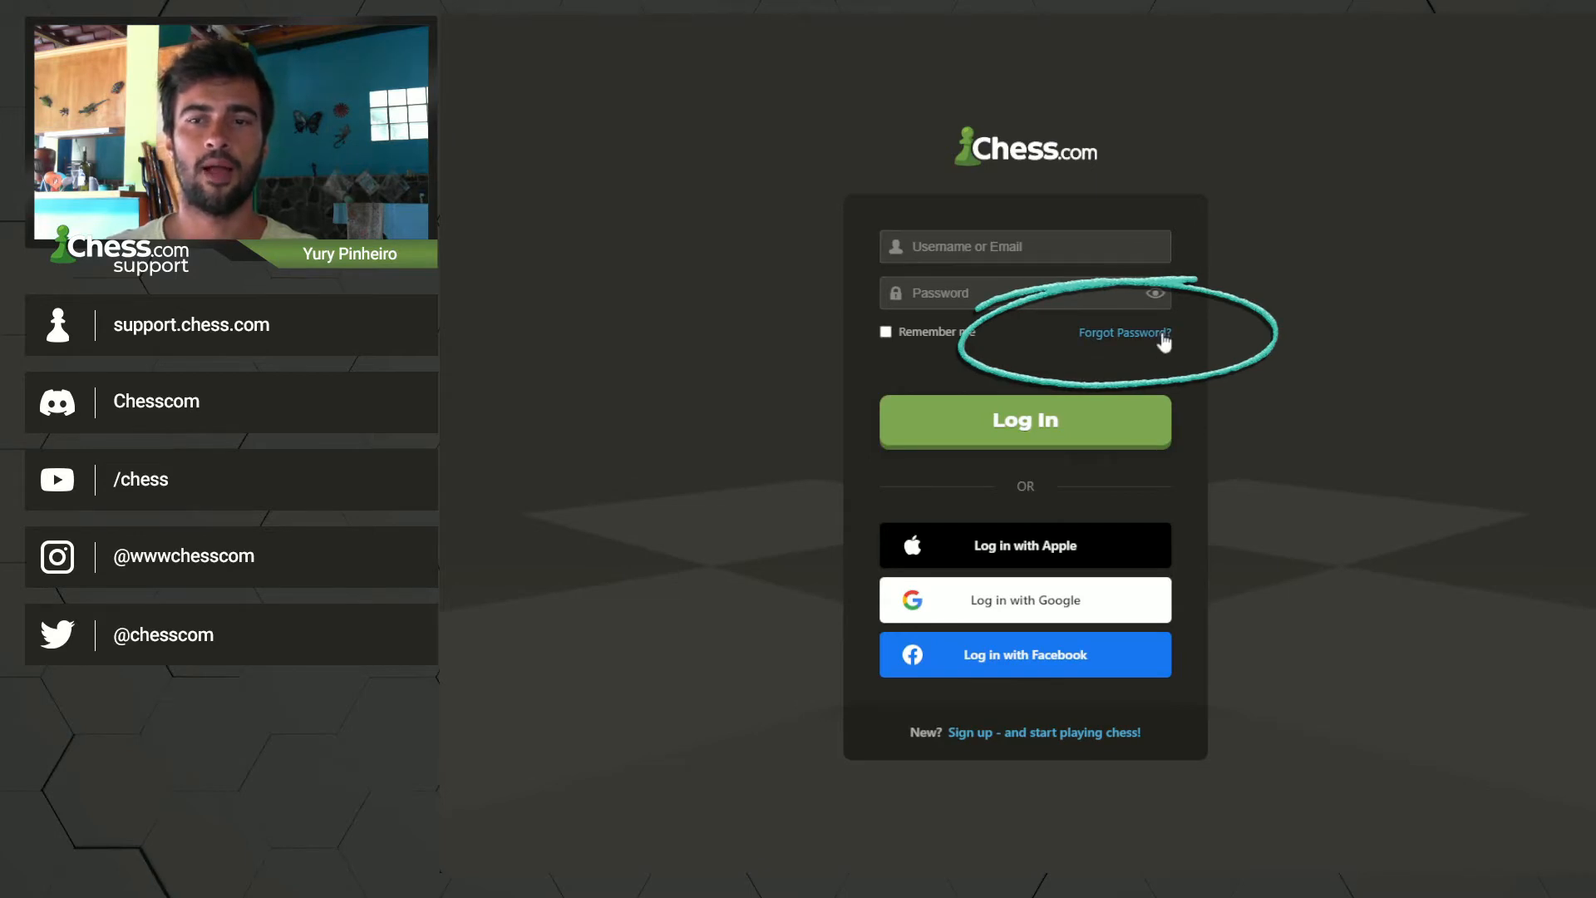
pyautogui.click(1124, 333)
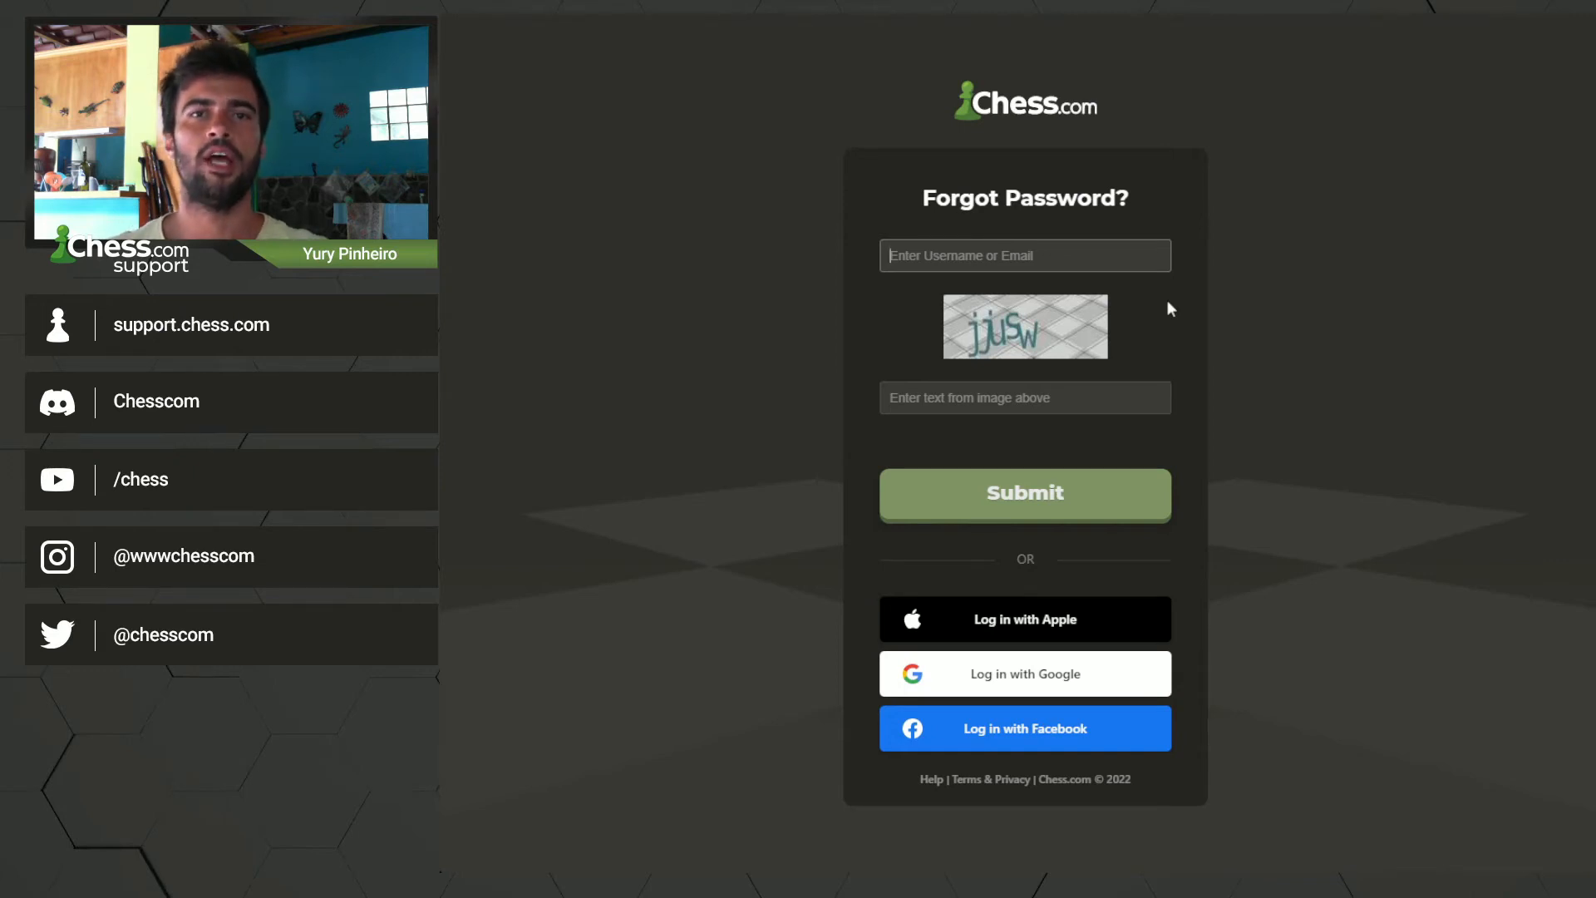
pyautogui.moveTo(711, 199)
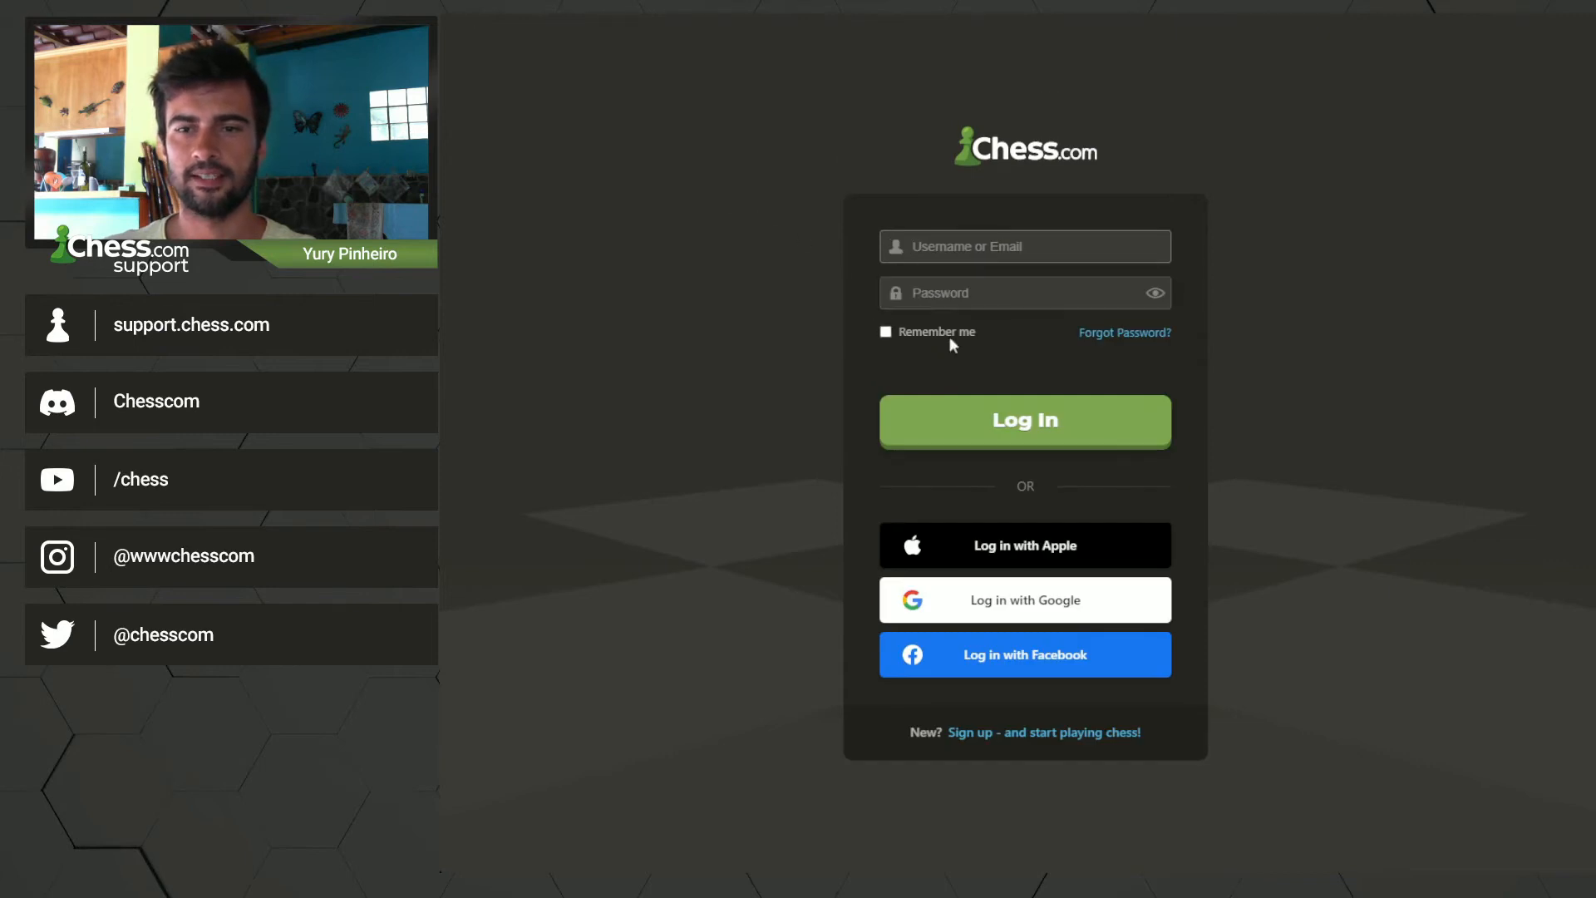
# - Log in with the account credentials, retrying after the first attempt fails
pyautogui.click(1024, 246)
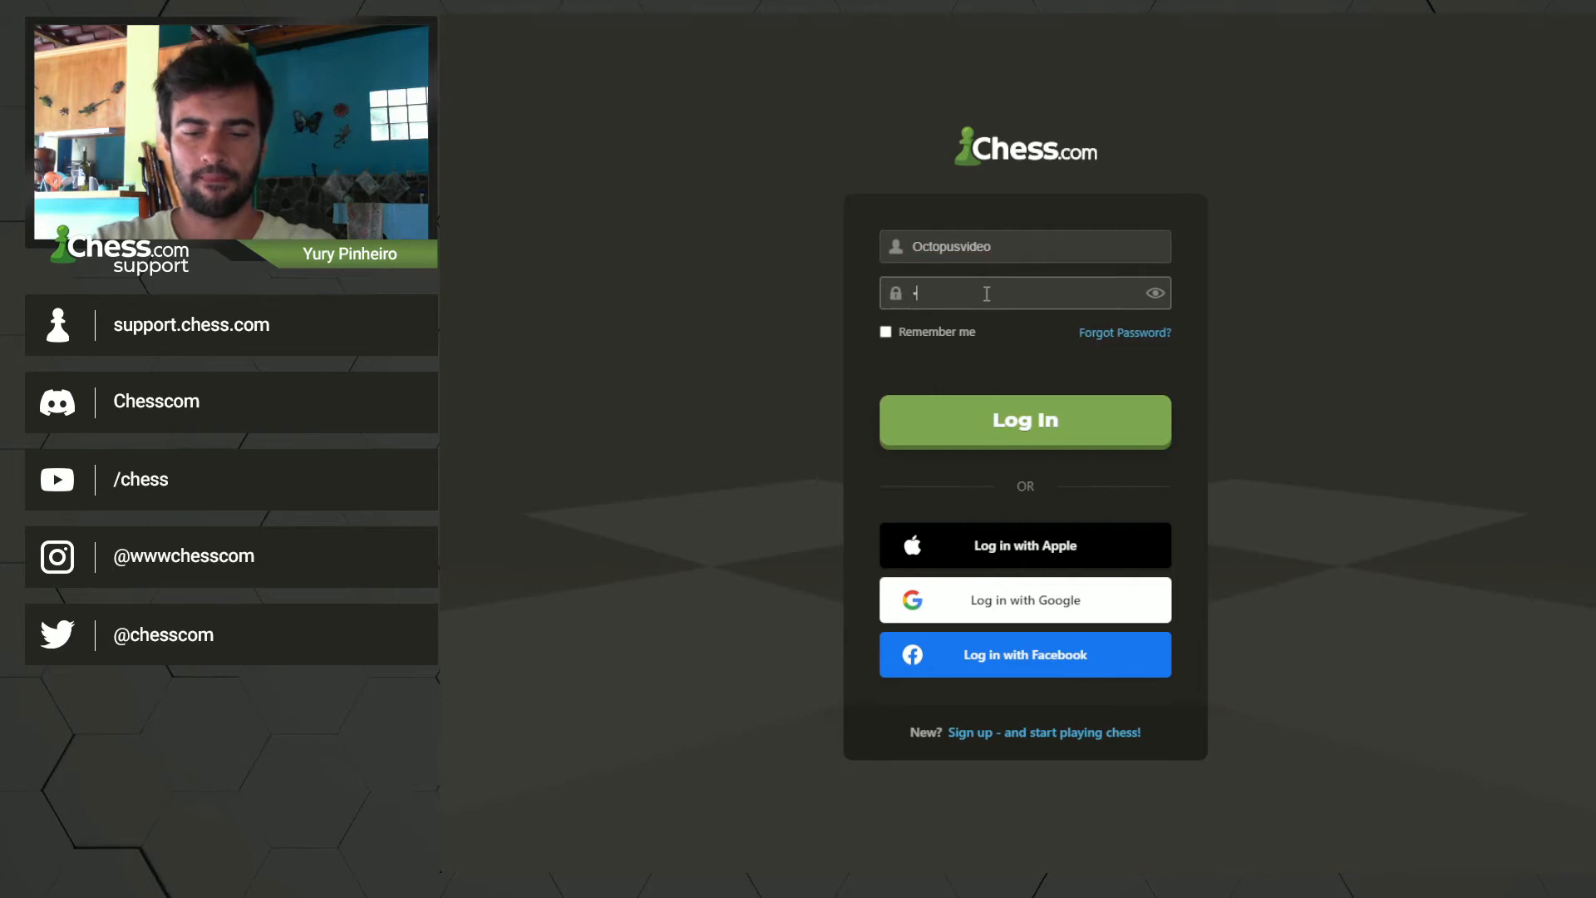
pyautogui.write('password')
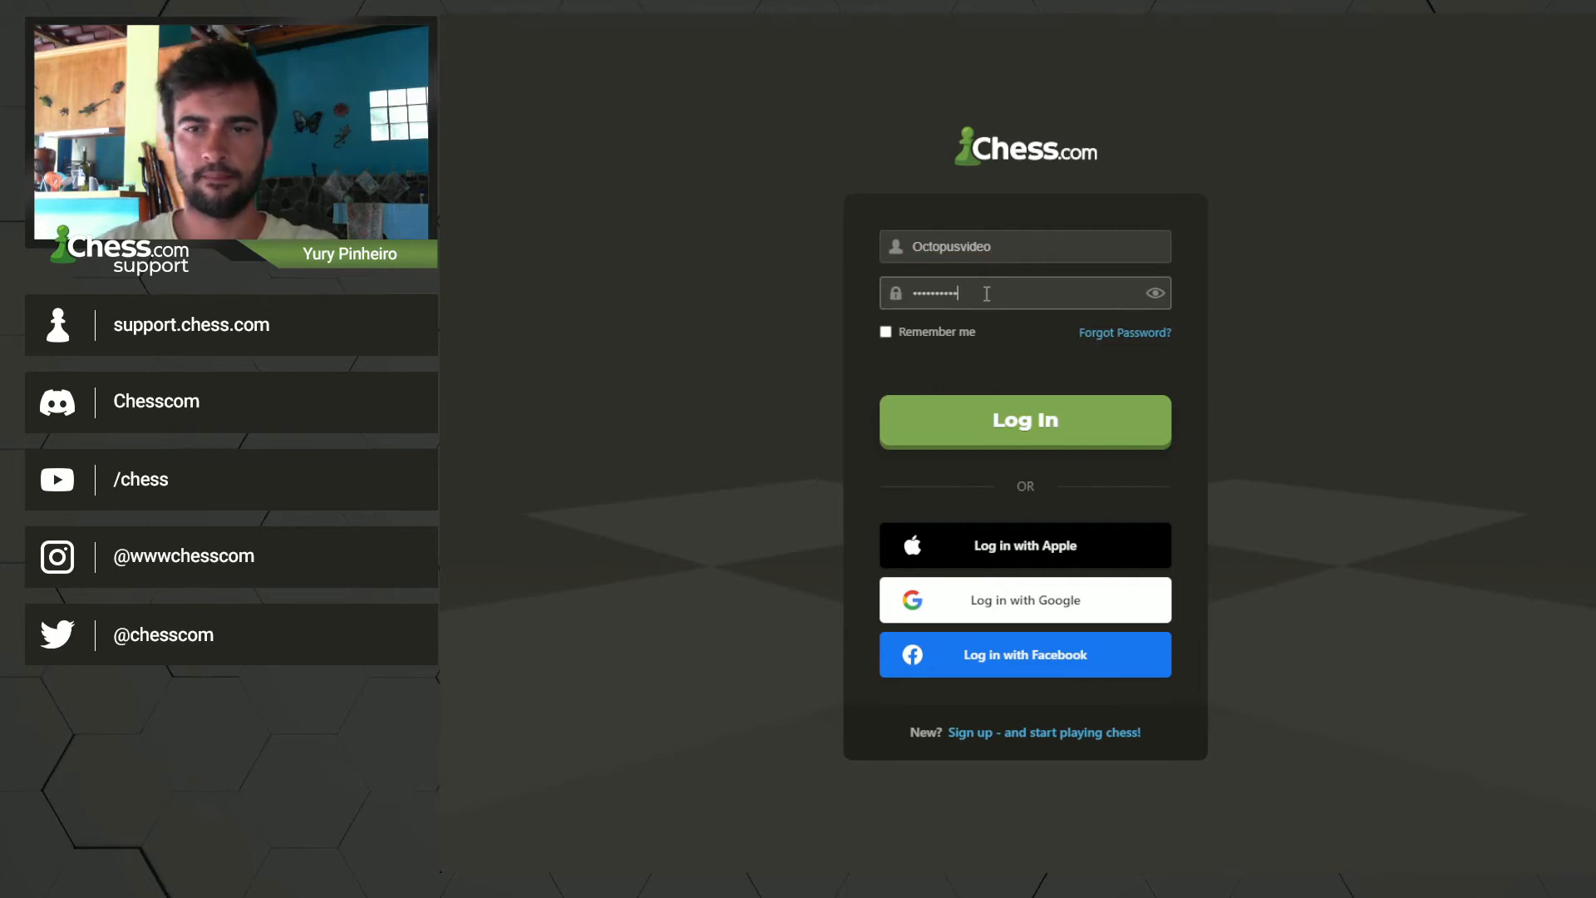
pyautogui.click(1024, 420)
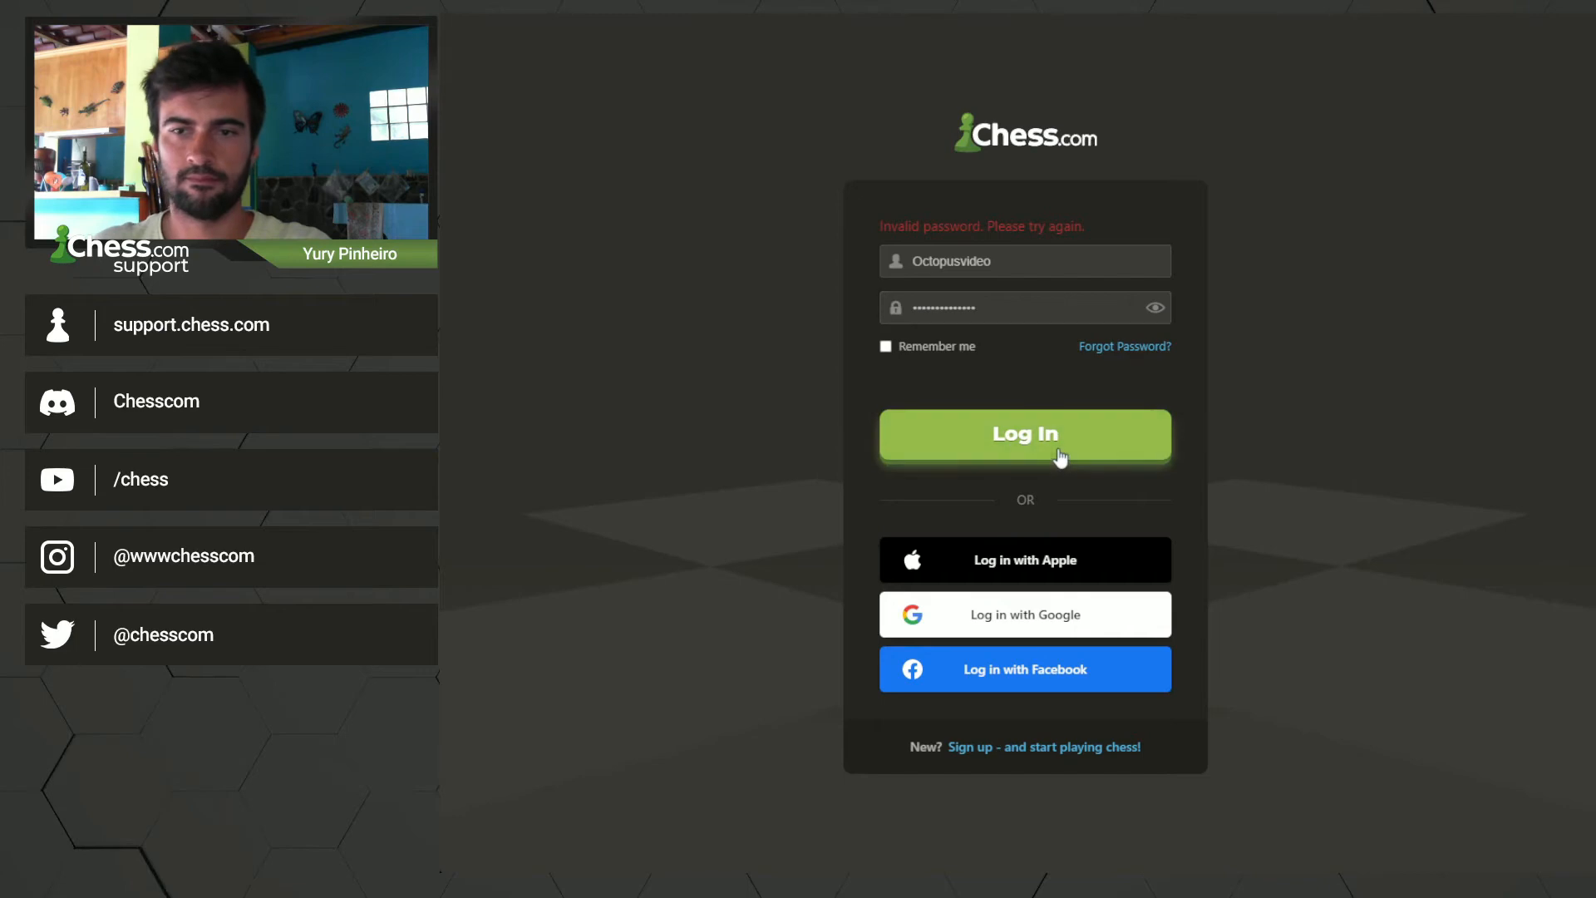
pyautogui.click(1024, 434)
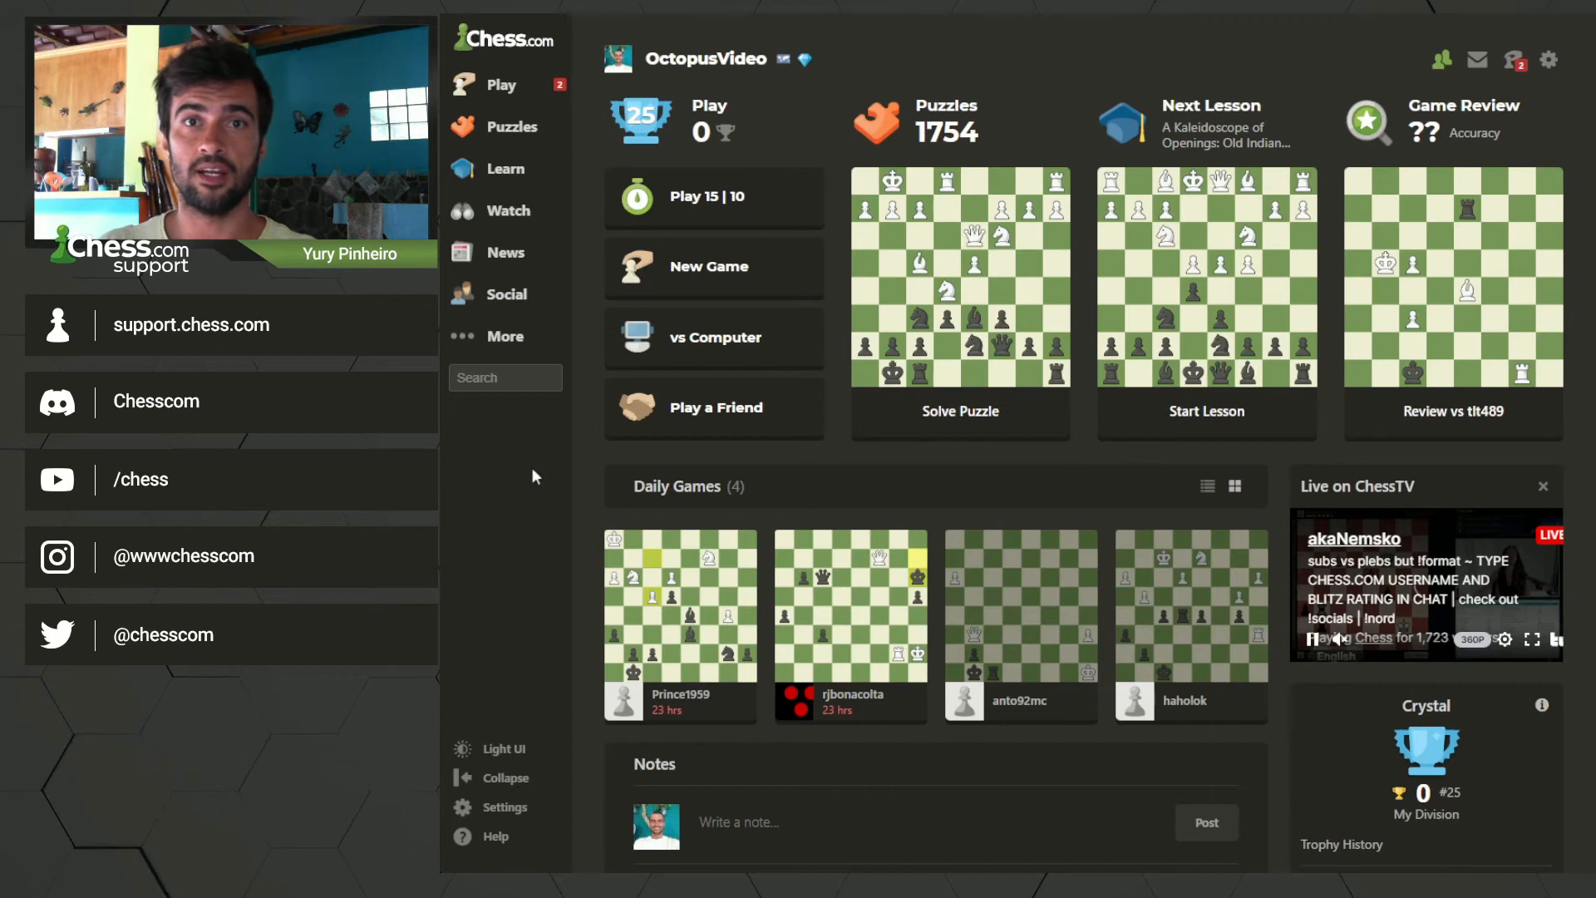
# - Go through Settings and All Settings to the Password page
pyautogui.click(506, 807)
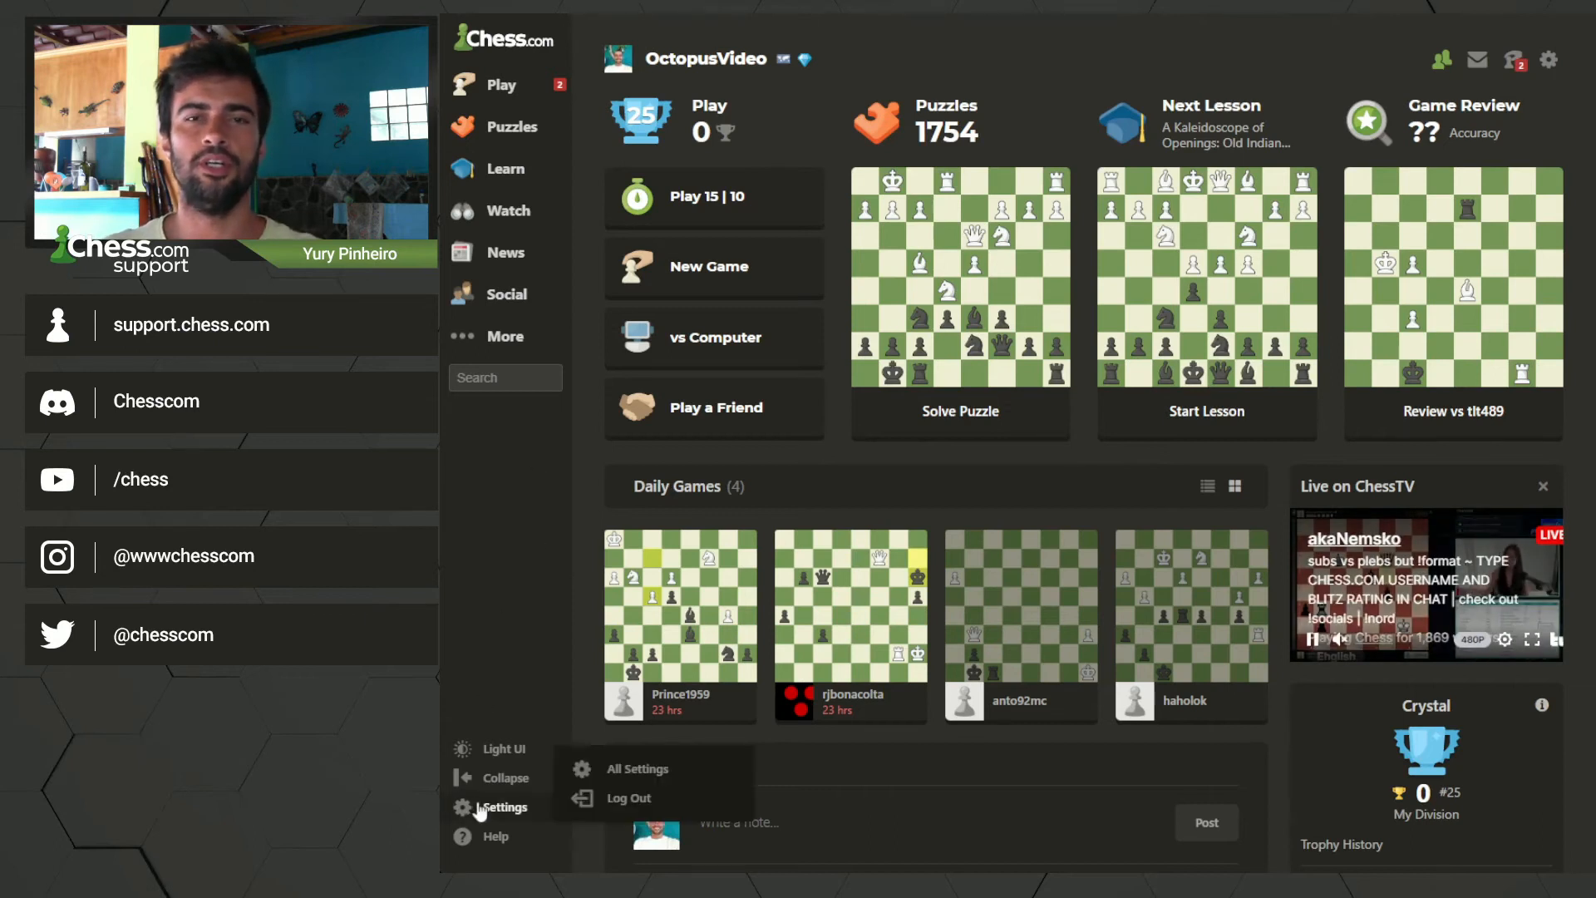
pyautogui.click(638, 769)
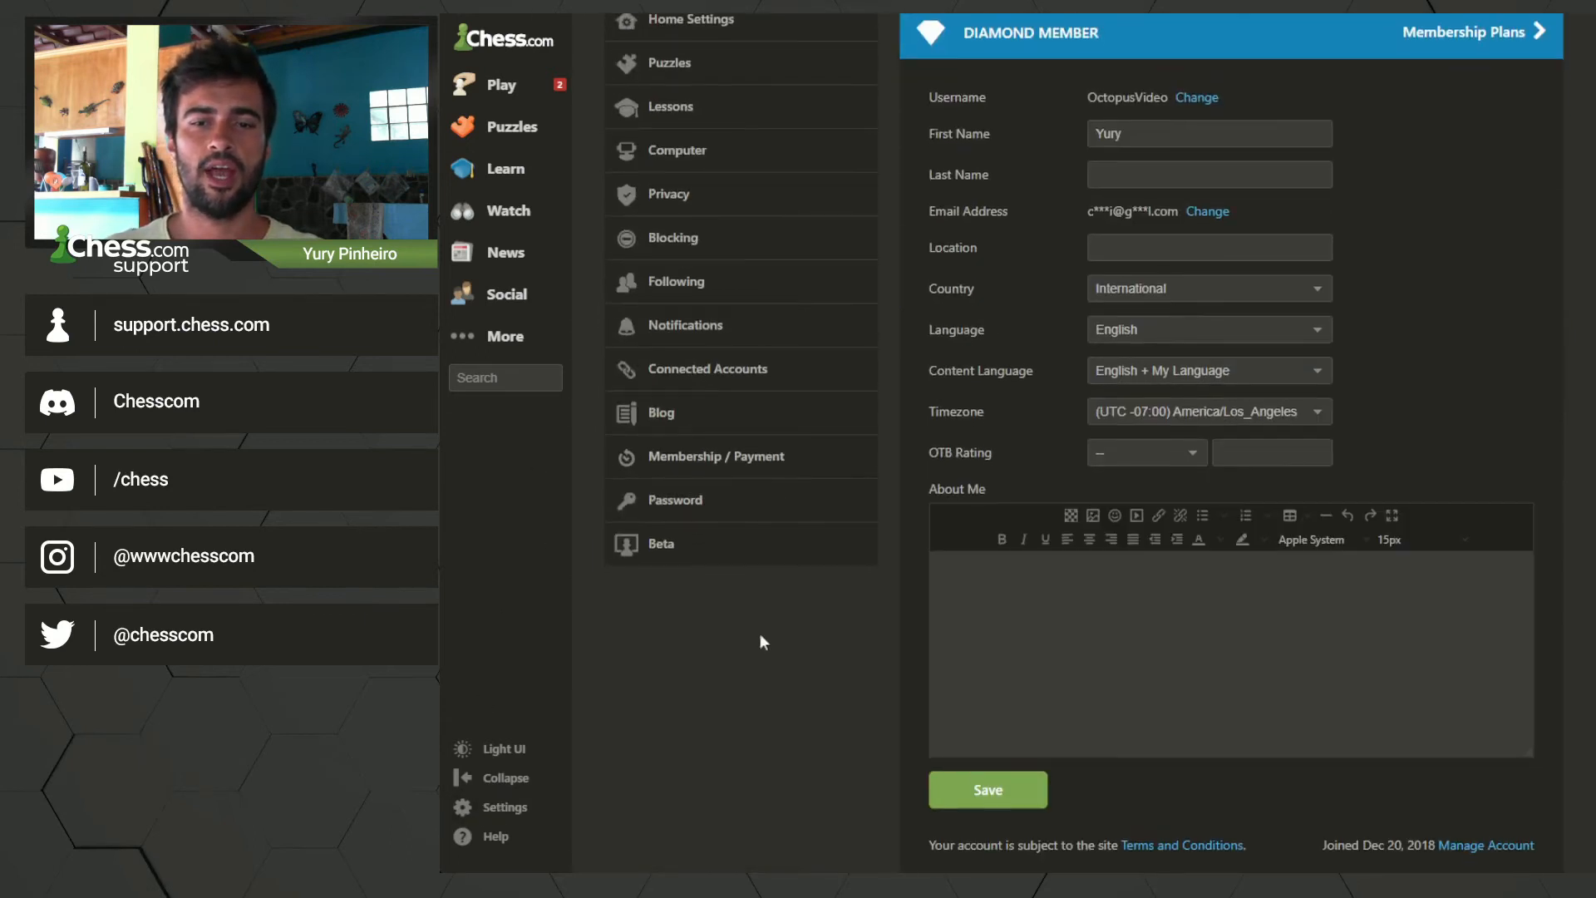
pyautogui.click(675, 500)
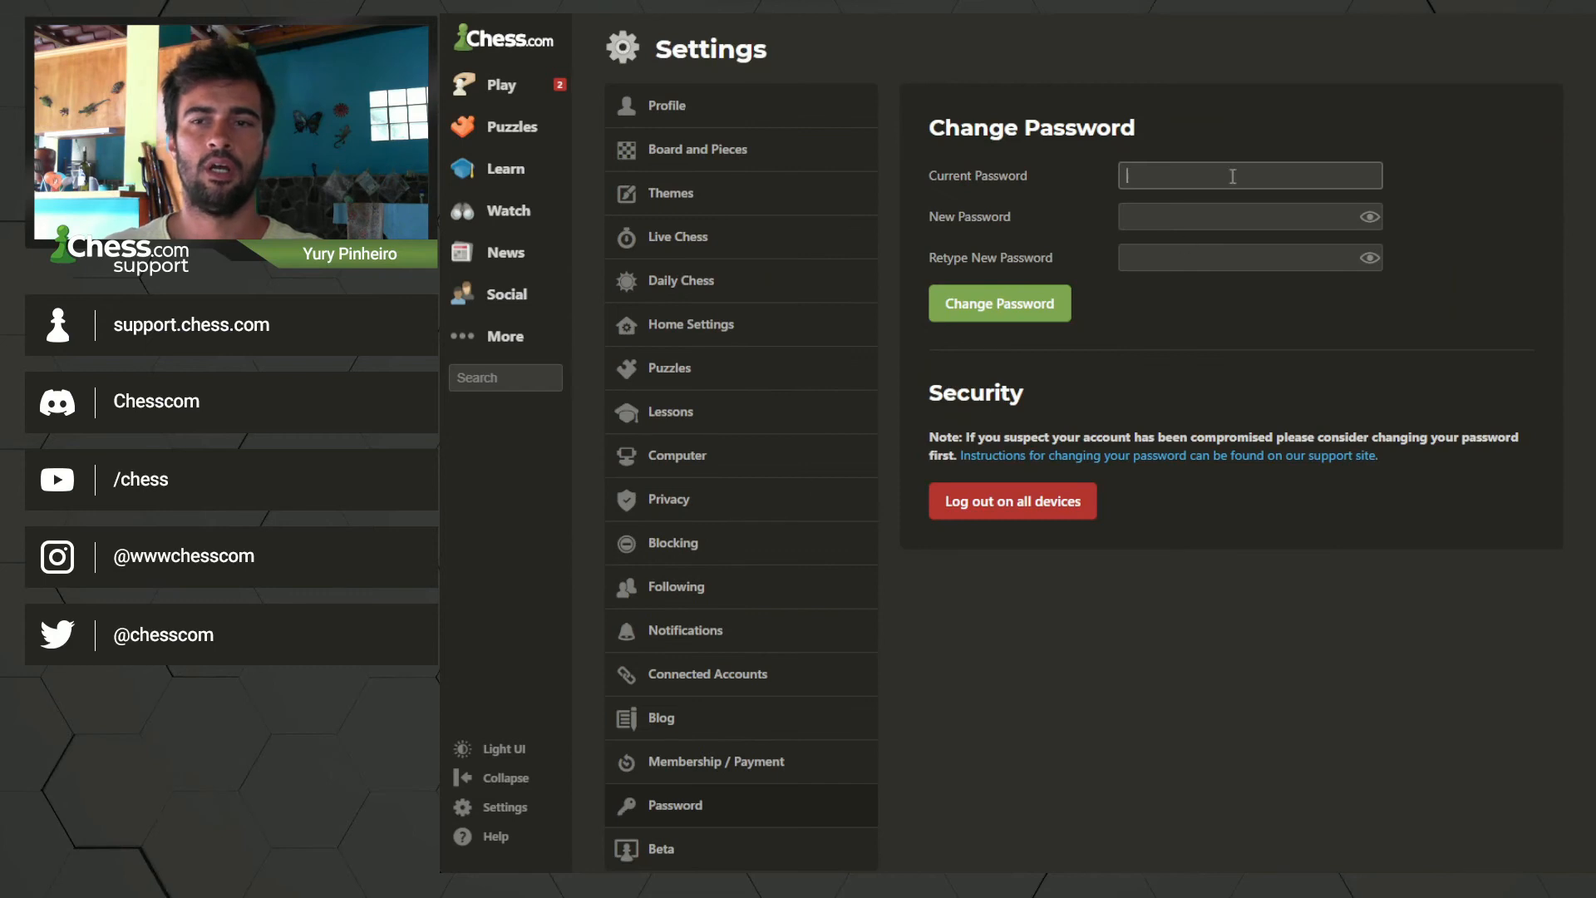